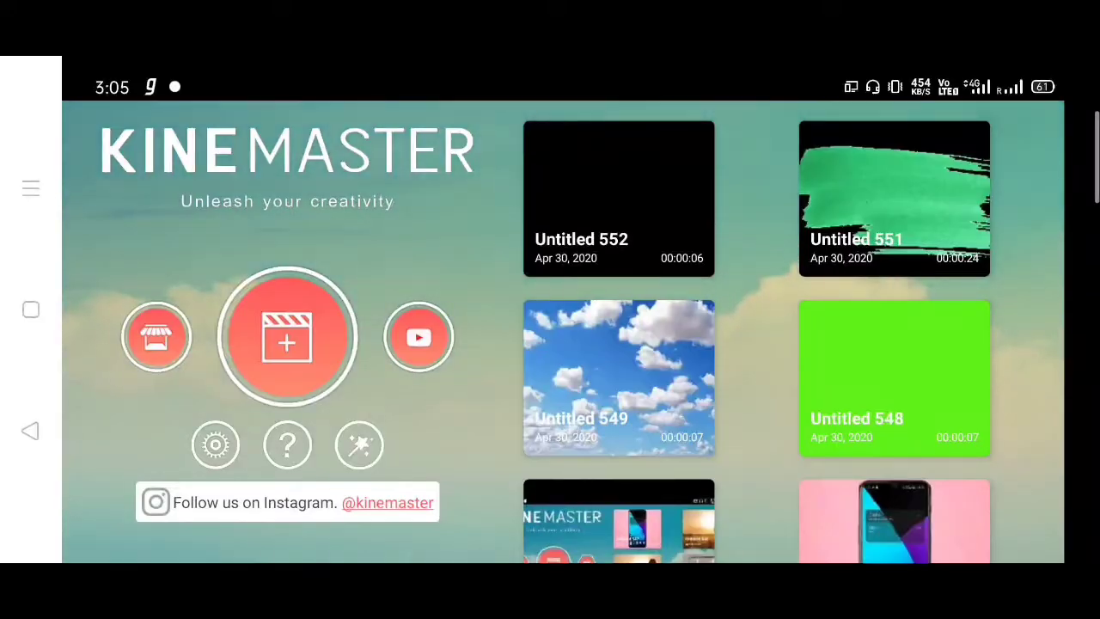
Create a new KineMaster project ready for a text layer.
{"action": "left_click", "coordinate": [288, 335]}
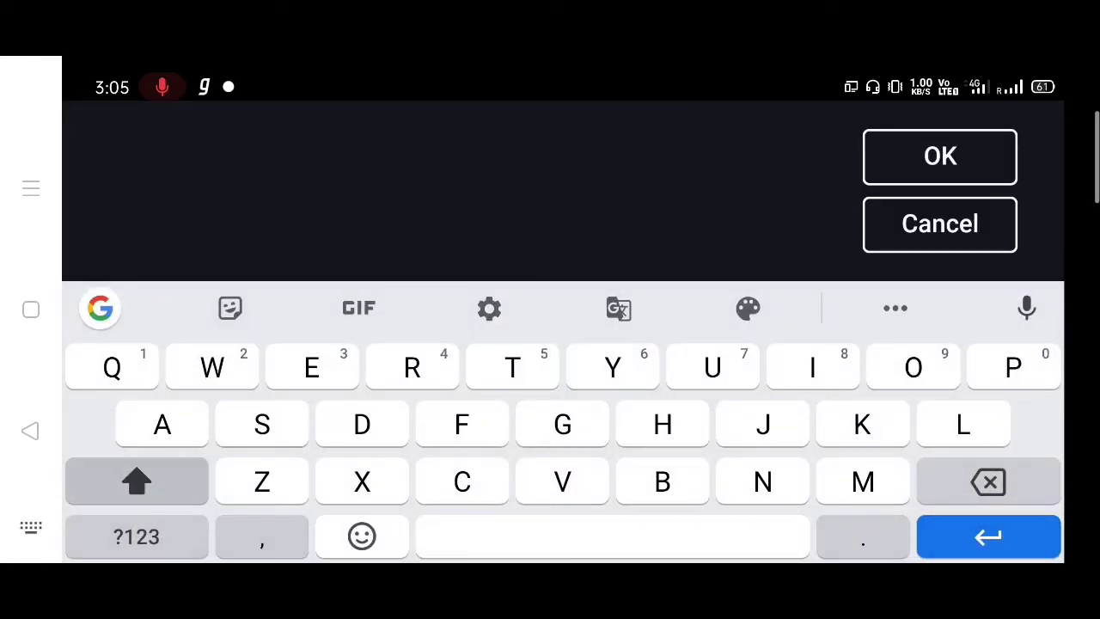
Enter the title 'TEXT ANIMATION' using the keyboard's ANIMATION suggestion.
{"action": "type", "text": "TEXT"}
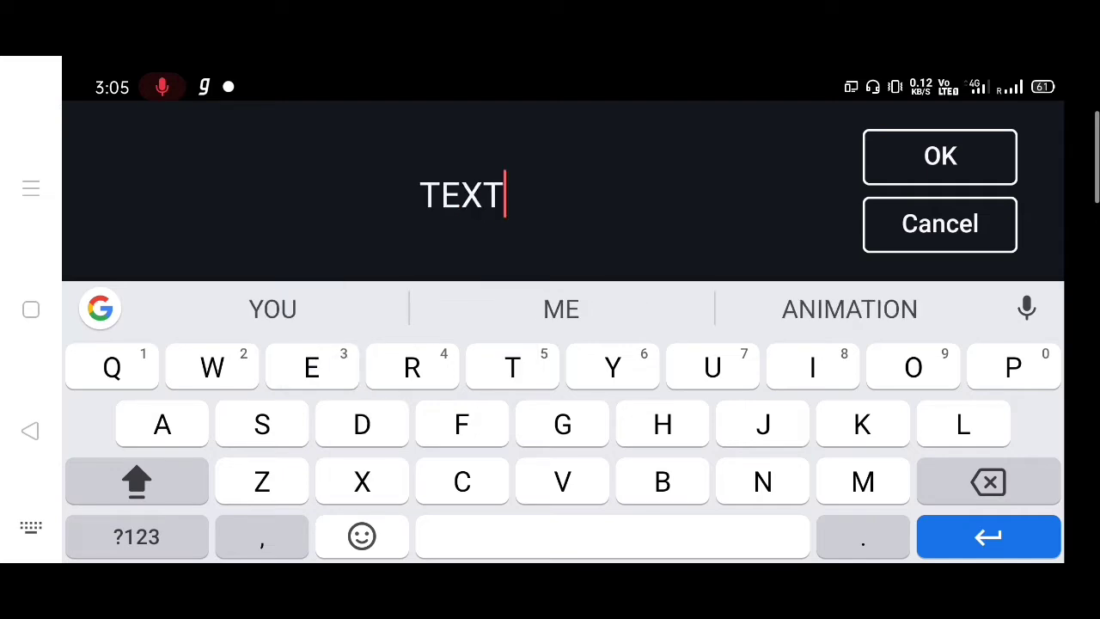
{"action": "left_click", "coordinate": [939, 157]}
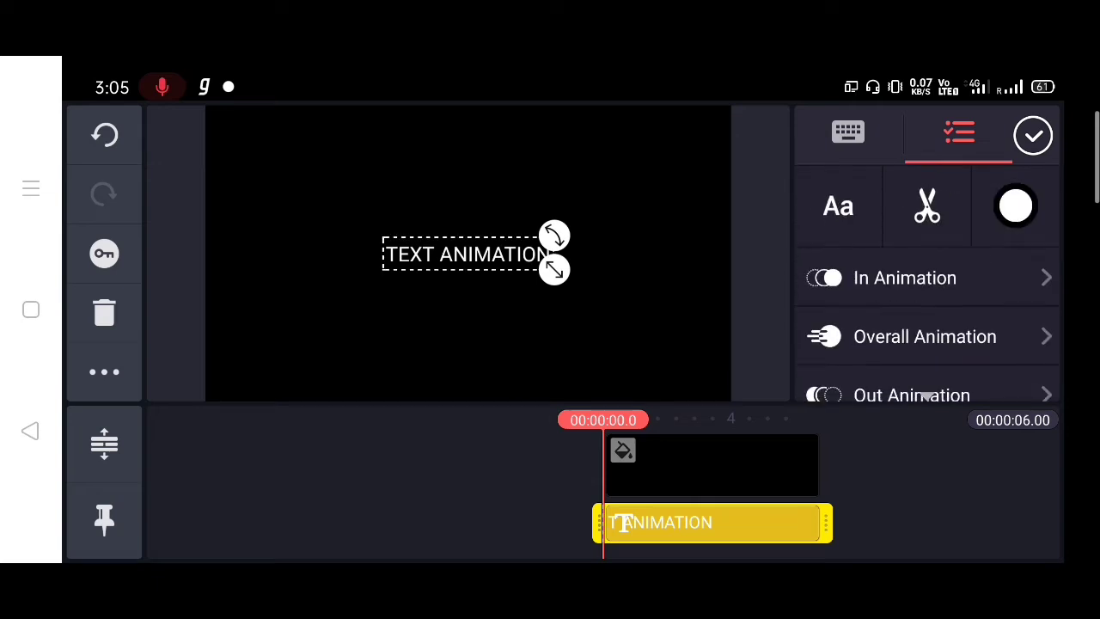
Colour the title dark blue #002A52 in a bold serif font and confirm.
{"action": "left_click", "coordinate": [1015, 207]}
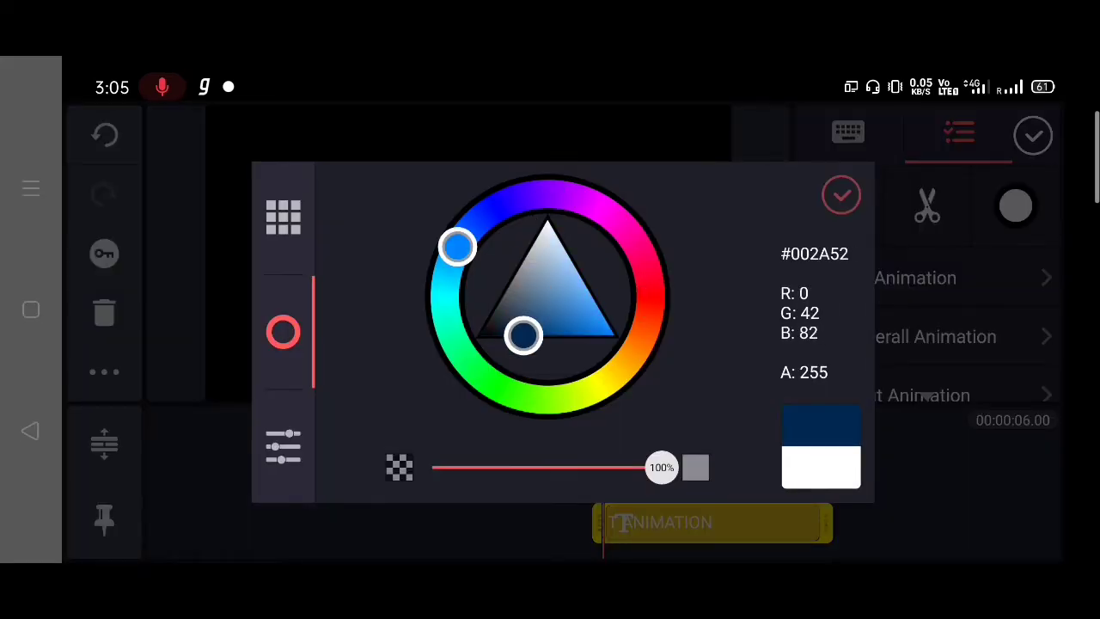
{"action": "left_click", "coordinate": [843, 194]}
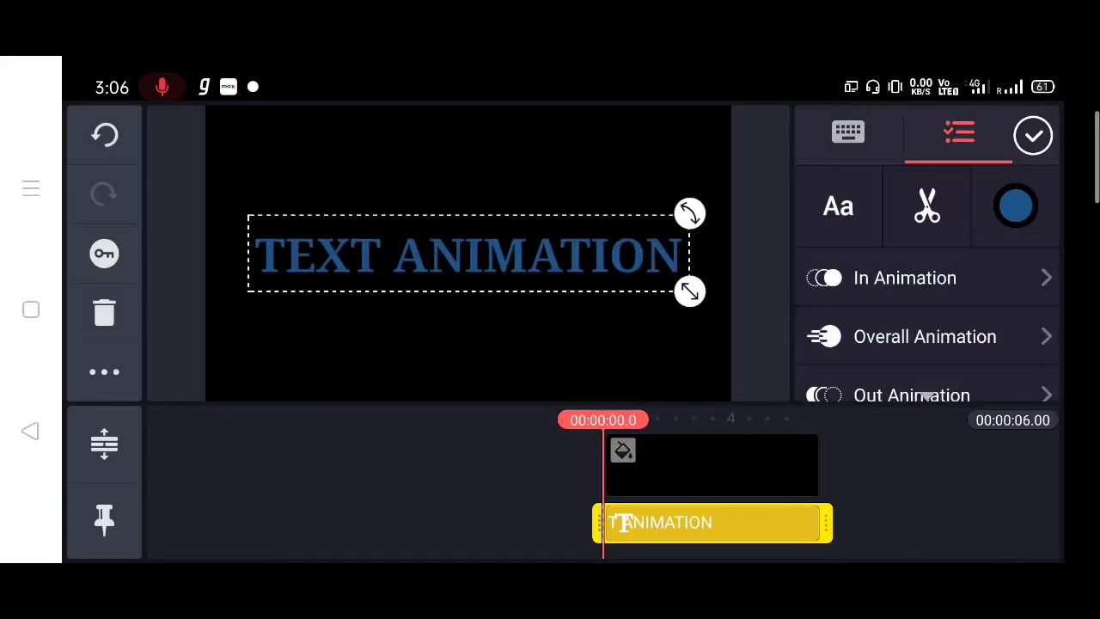
{"action": "left_click", "coordinate": [1033, 134]}
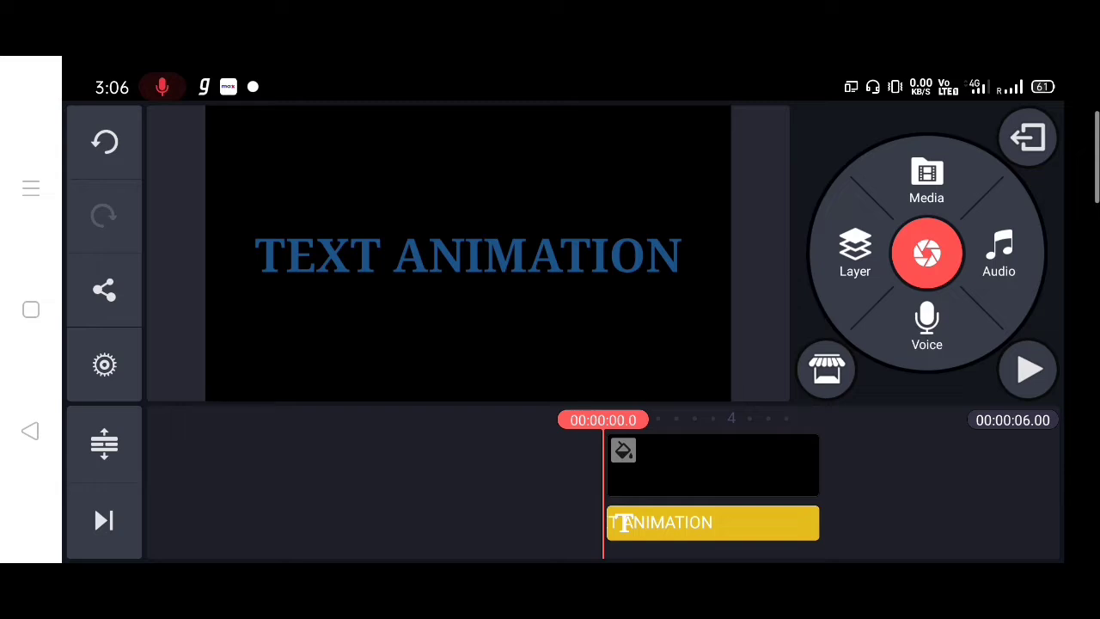
Add a white Solid Color layer over the title and bring up its Cropping settings.
{"action": "left_click", "coordinate": [926, 177]}
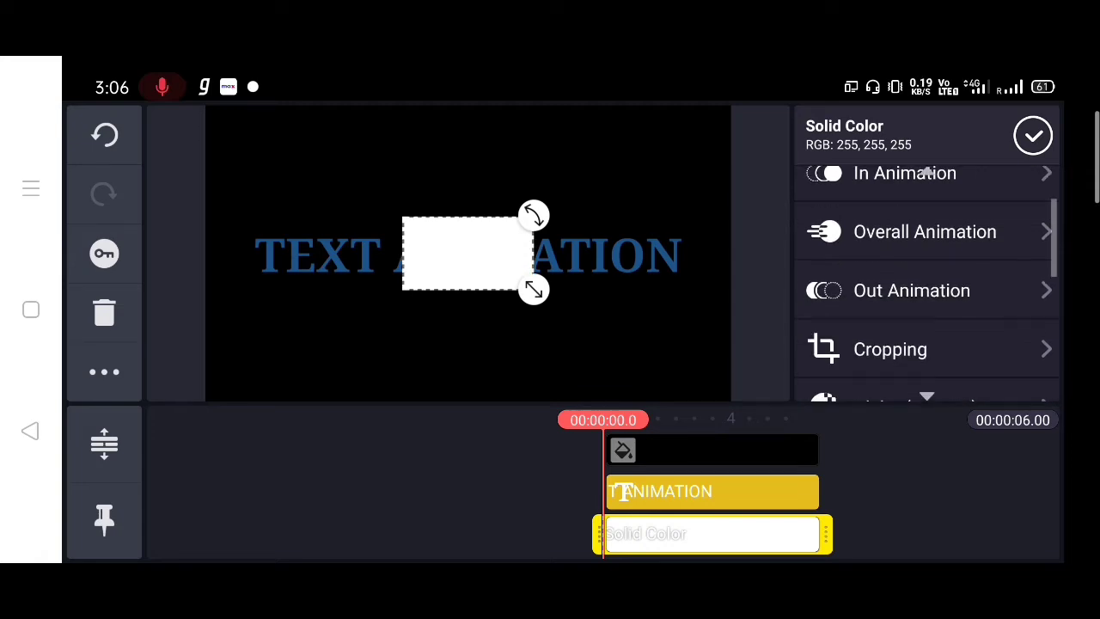
{"action": "left_click", "coordinate": [891, 349]}
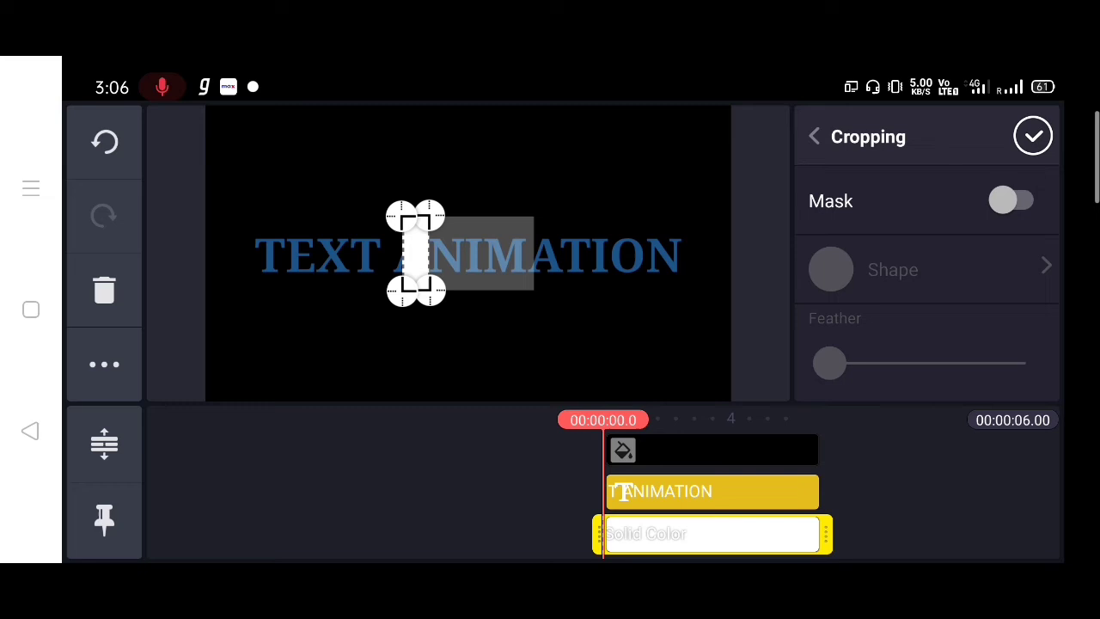
Mask the white layer as a circle with Feather 31, forming a thin soft streak.
{"action": "left_click", "coordinate": [1015, 200]}
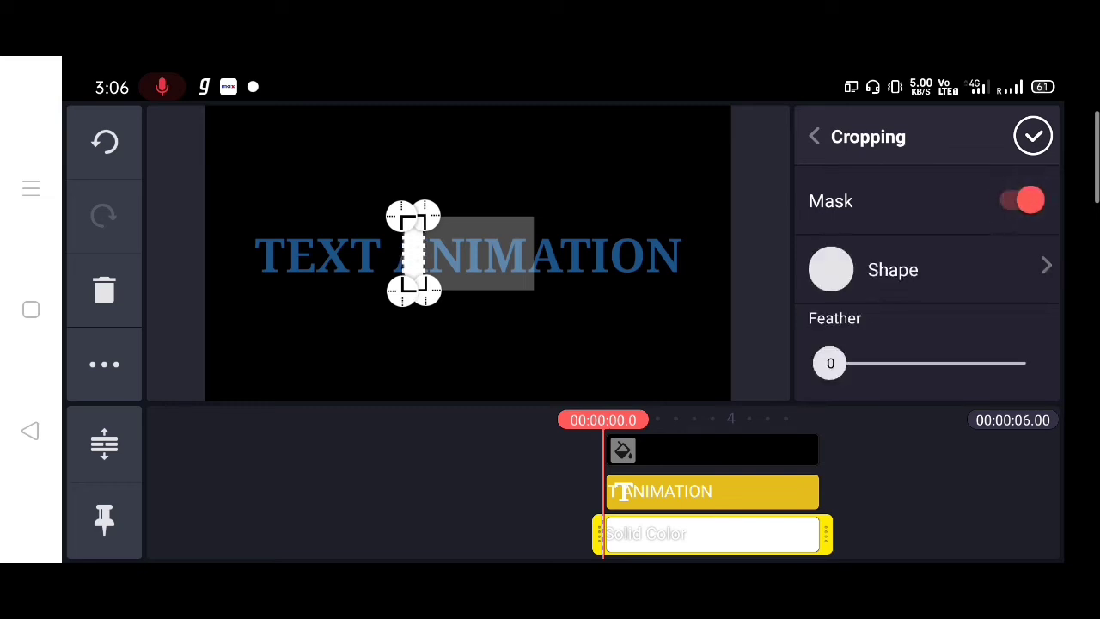
{"action": "left_click_drag", "start_coordinate": [830, 363], "coordinate": [884, 362]}
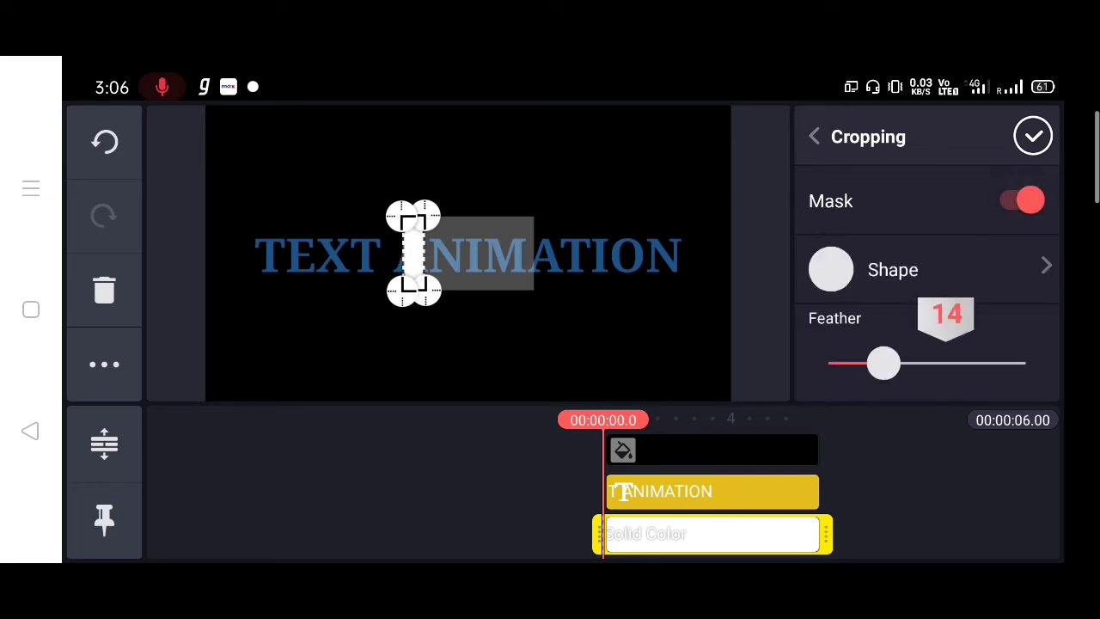
{"action": "left_click_drag", "start_coordinate": [884, 363], "coordinate": [950, 363]}
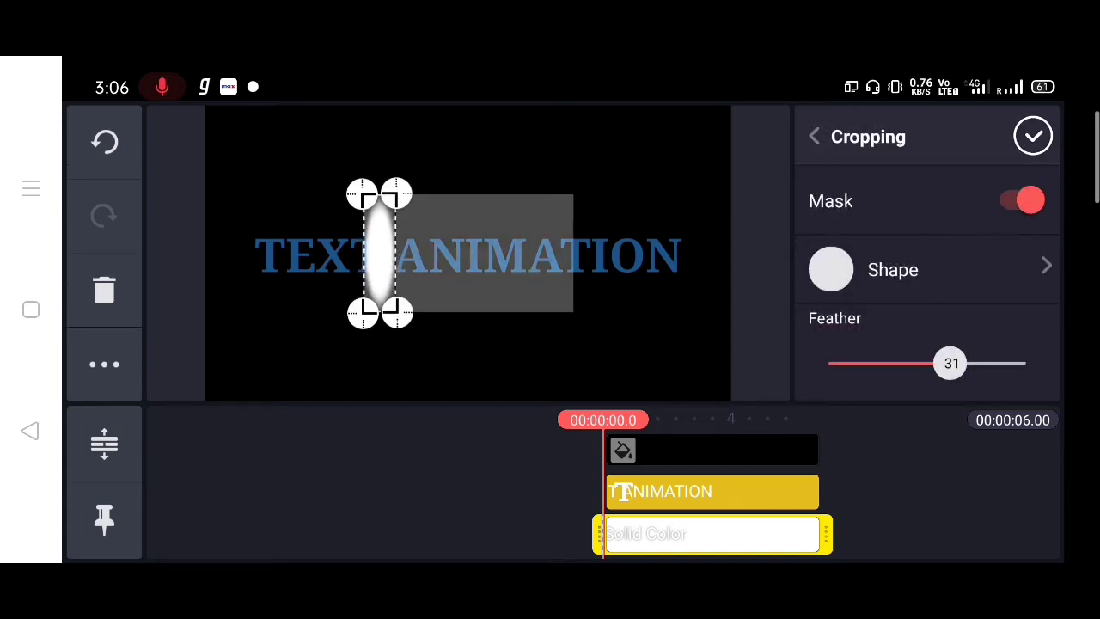
{"action": "left_click", "coordinate": [1034, 136]}
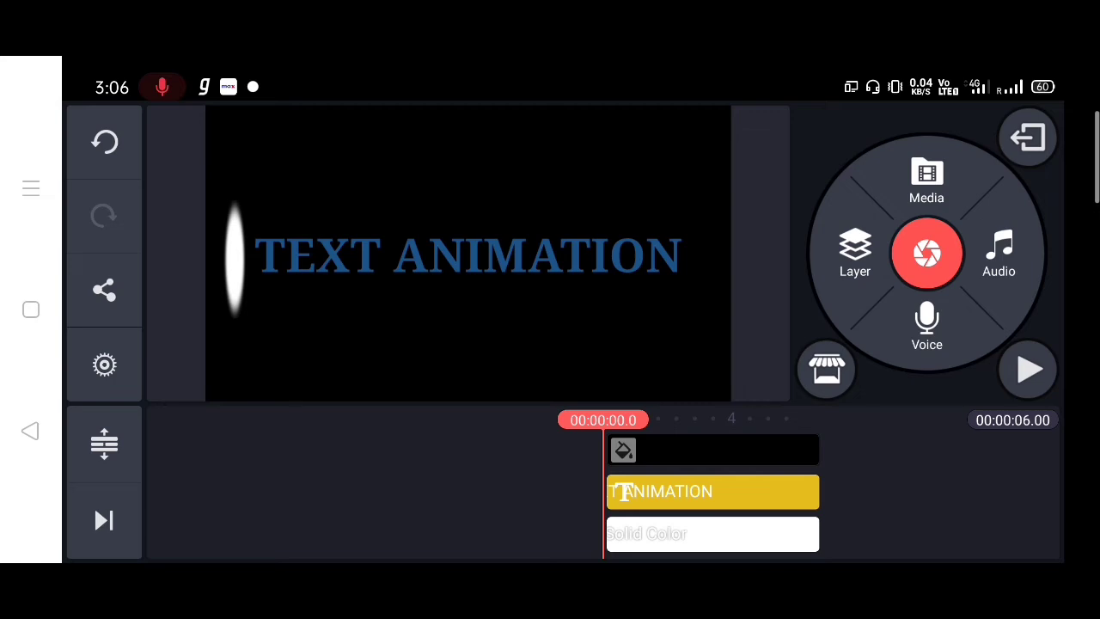
Keyframe the streak to travel from the left edge into the title.
{"action": "left_click", "coordinate": [712, 533]}
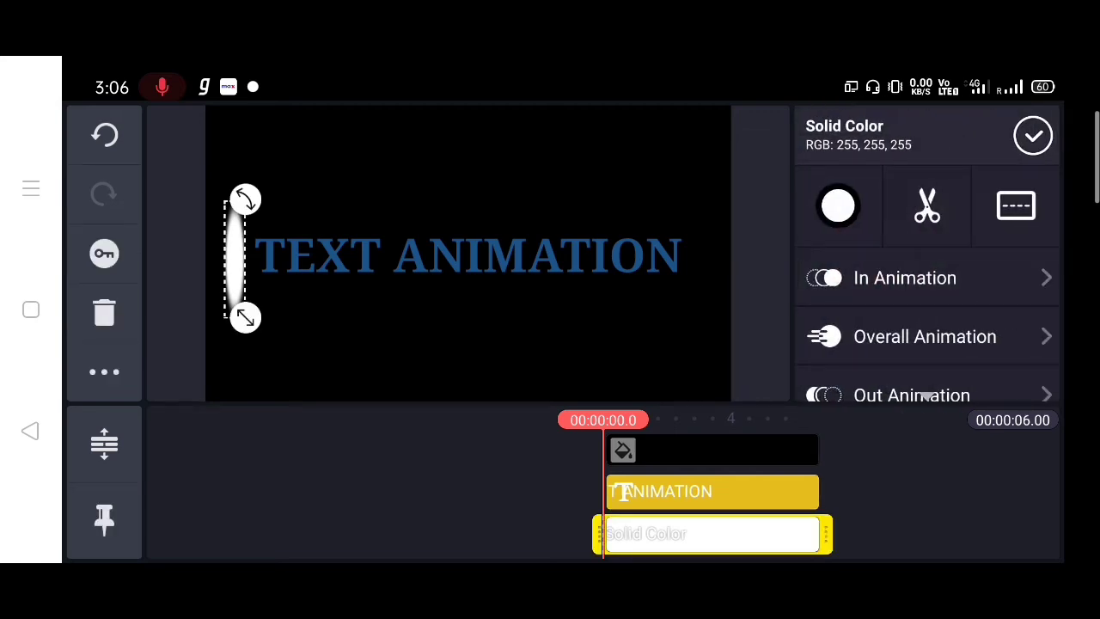
{"action": "left_click", "coordinate": [927, 335]}
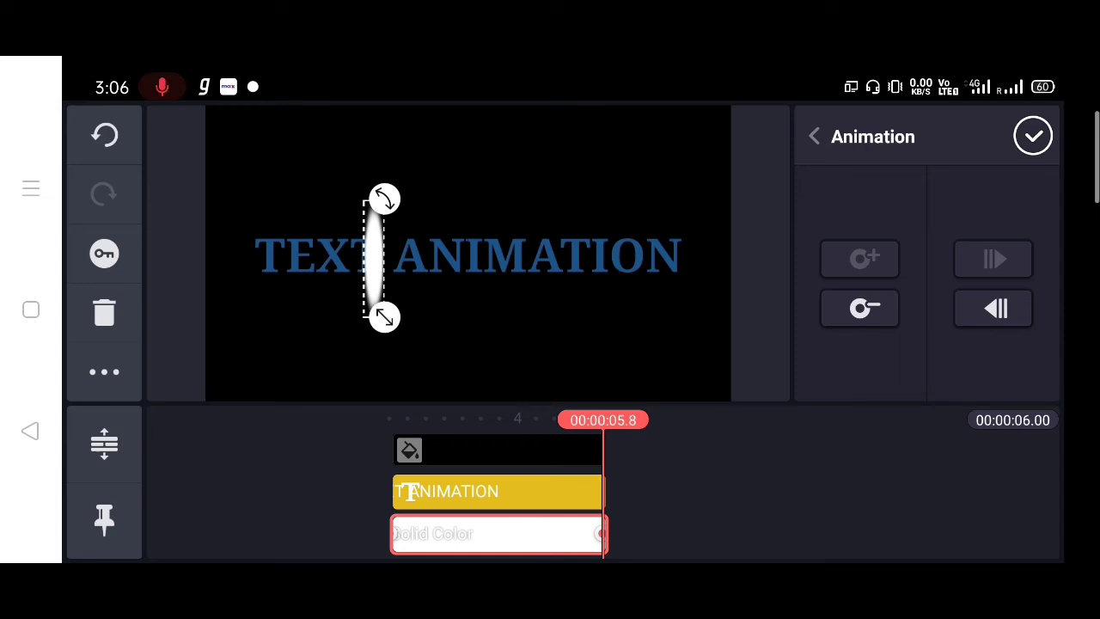
{"action": "left_click_drag", "start_coordinate": [382, 258], "coordinate": [696, 249]}
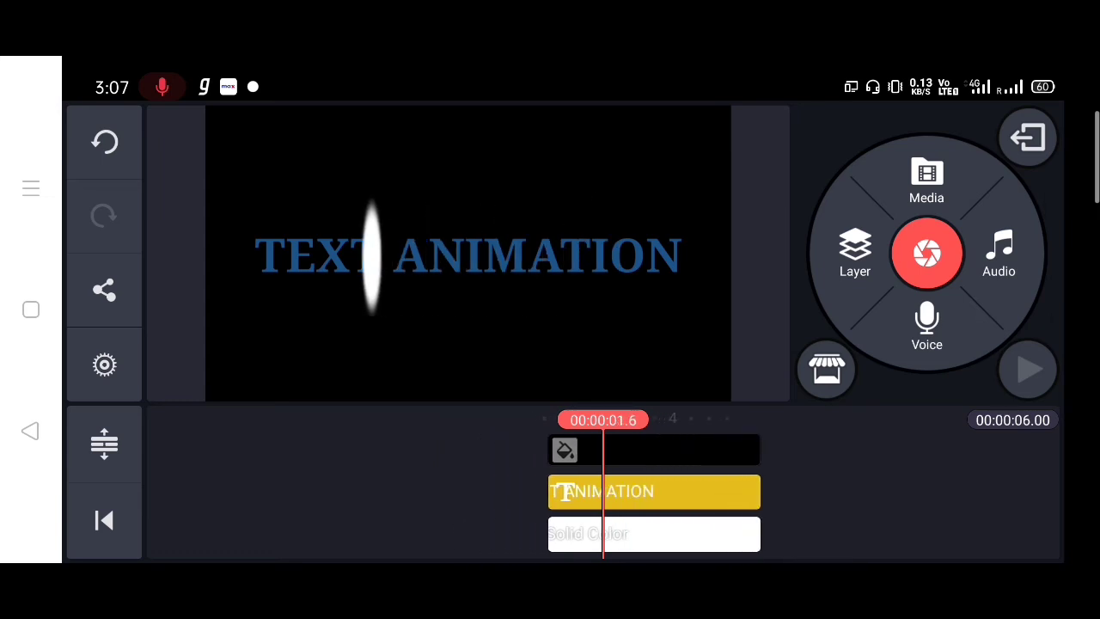
Set the streak's blending to Overlay and play the finished animation.
{"action": "left_click", "coordinate": [1028, 368]}
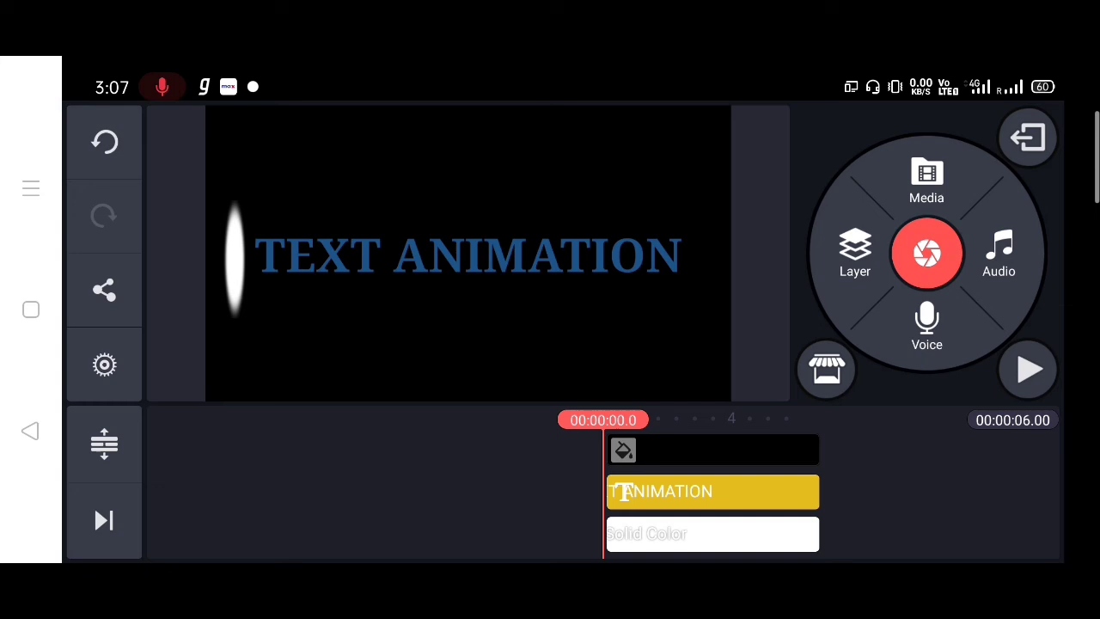
{"action": "left_click", "coordinate": [712, 533]}
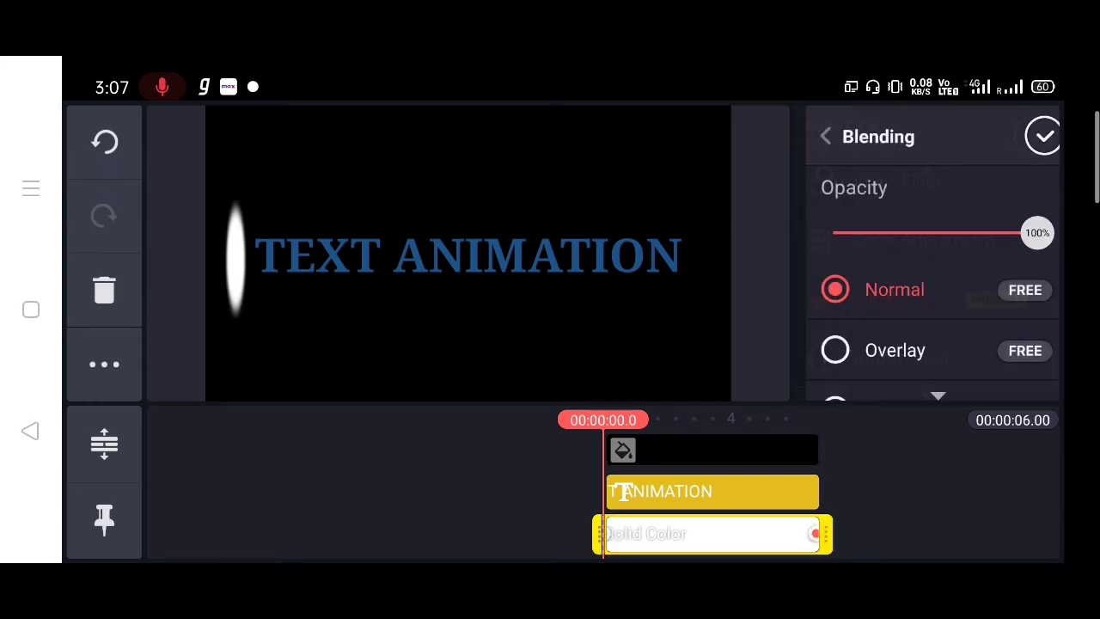
{"action": "left_click", "coordinate": [823, 350]}
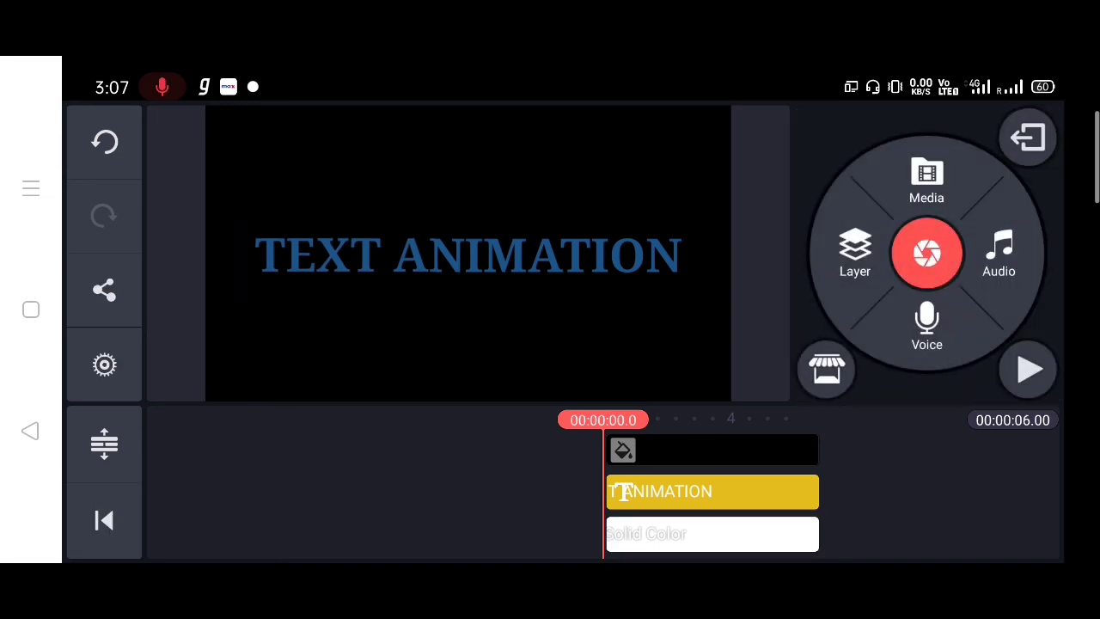
{"action": "left_click", "coordinate": [1028, 370]}
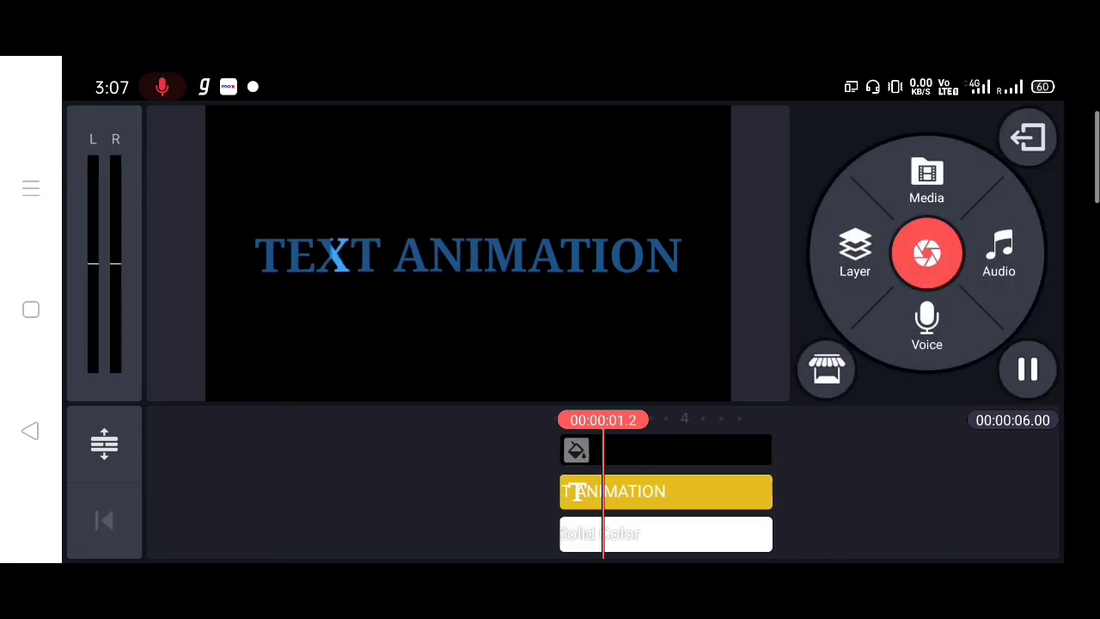